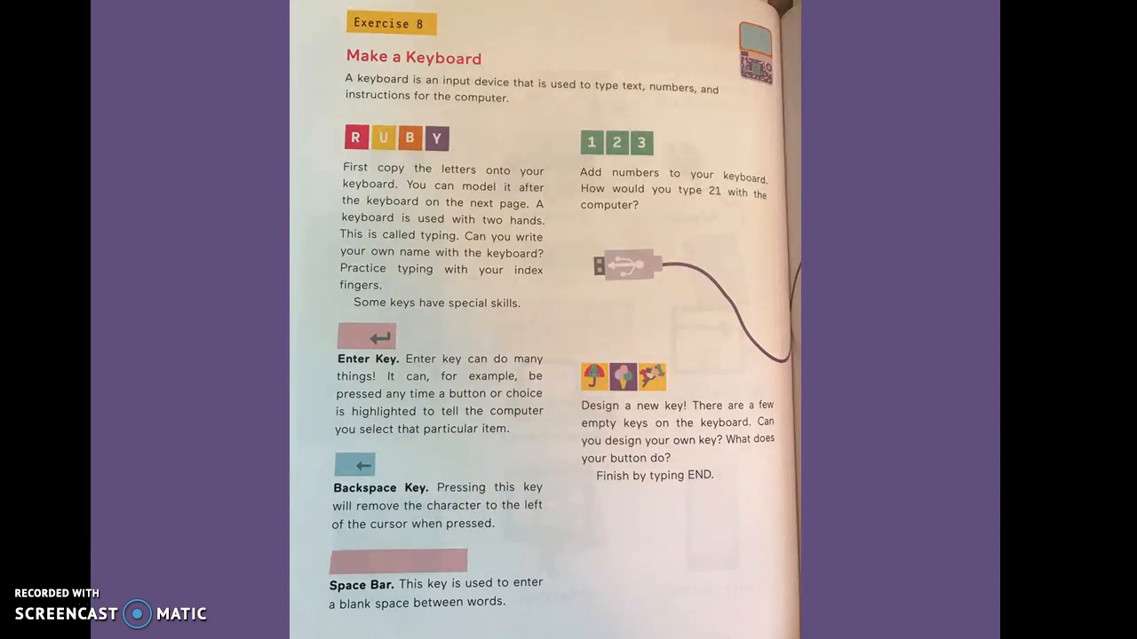
{"action": "scroll", "scroll_direction": "down", "scroll_amount": 3}
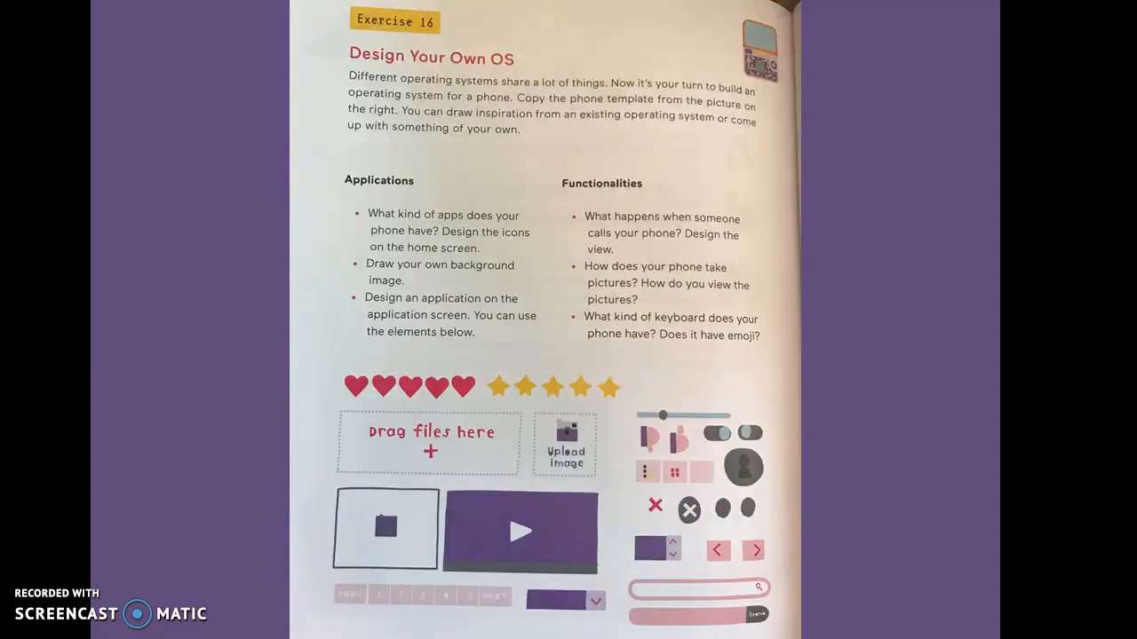
{"action": "scroll", "scroll_direction": "down", "scroll_amount": 3}
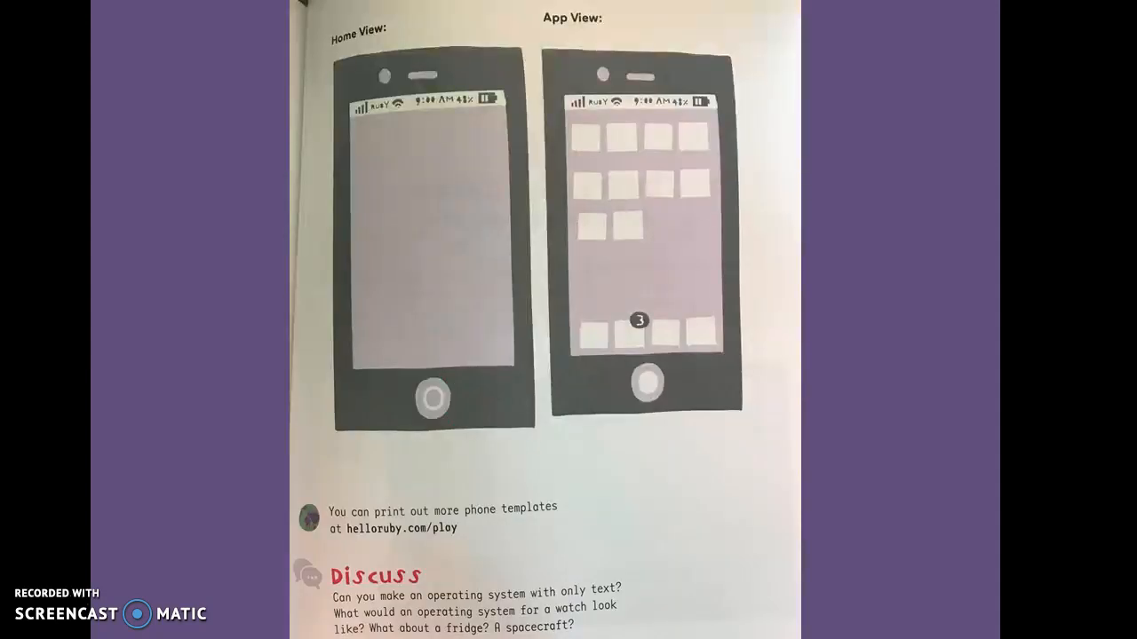
{"action": "scroll", "scroll_direction": "down", "scroll_amount": 3}
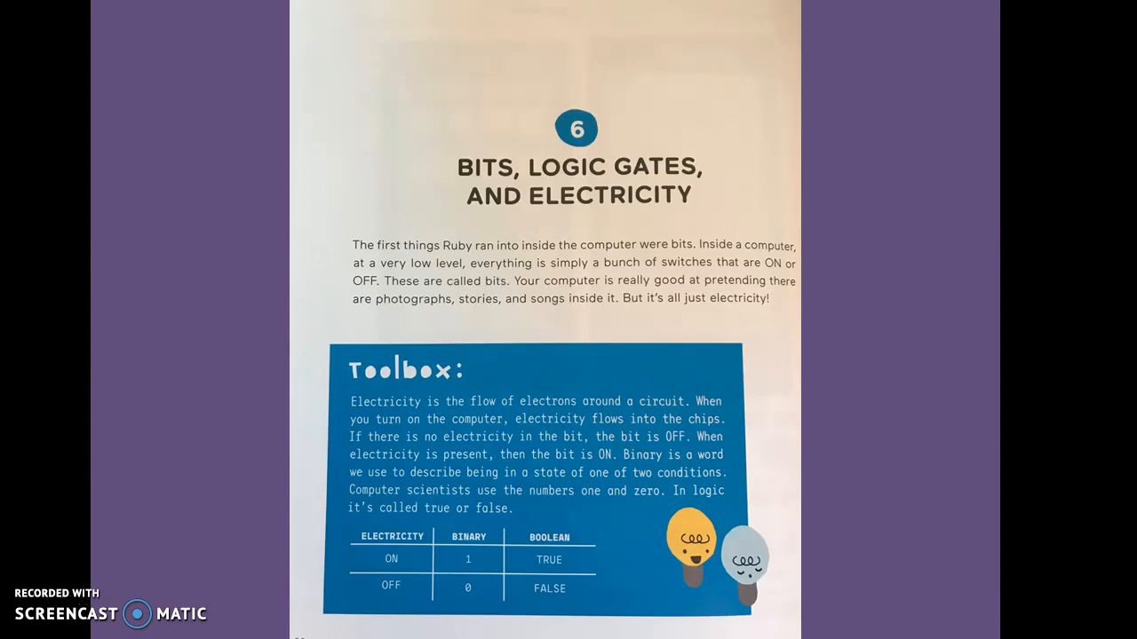
{"action": "scroll", "scroll_direction": "down", "scroll_amount": 3}
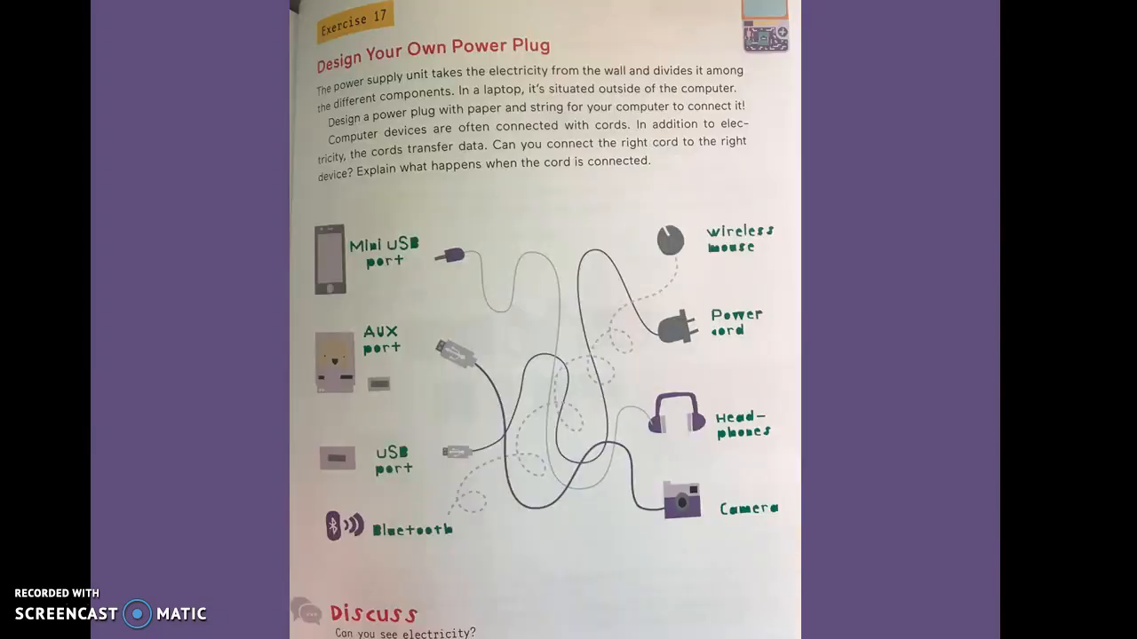